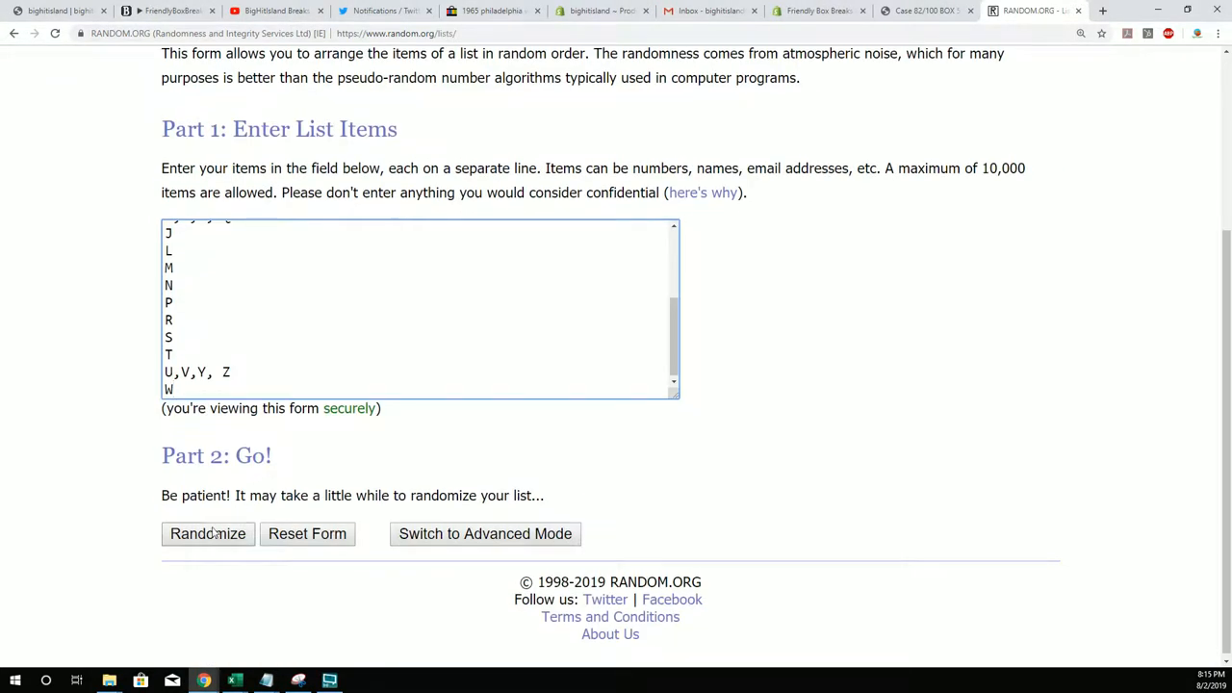
Step: Randomize the 19 last-name letters seven times and select the final order starting R, M, L
left_click(208, 533)
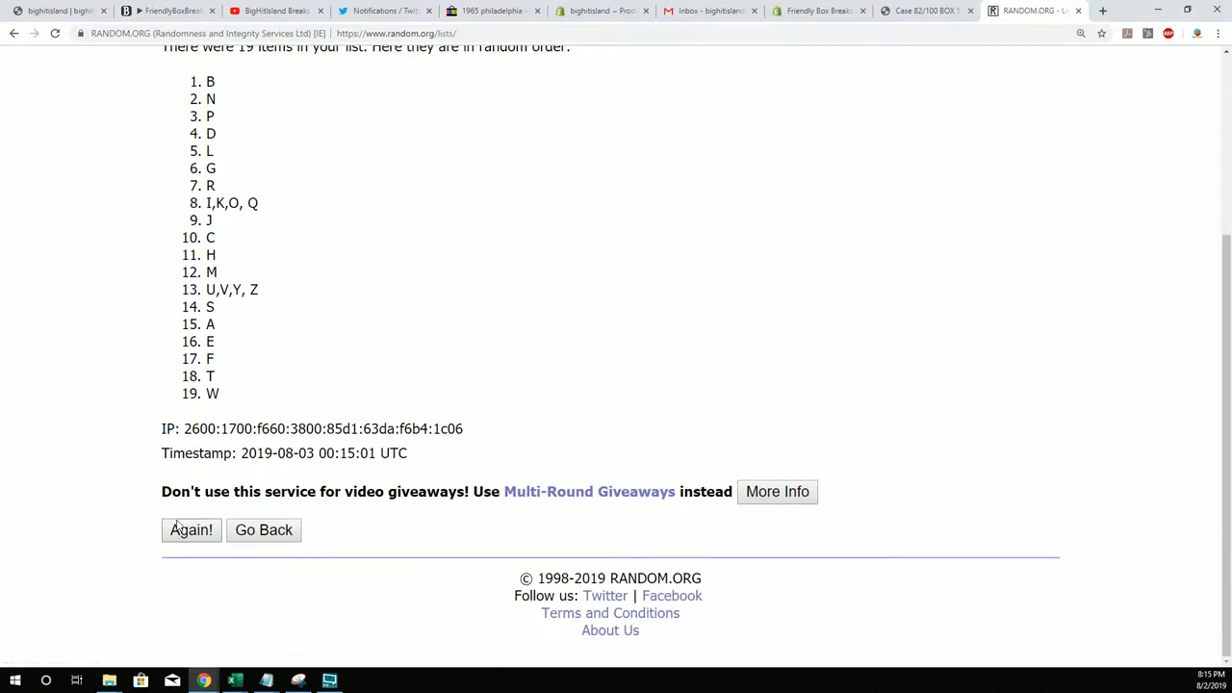
left_click(191, 531)
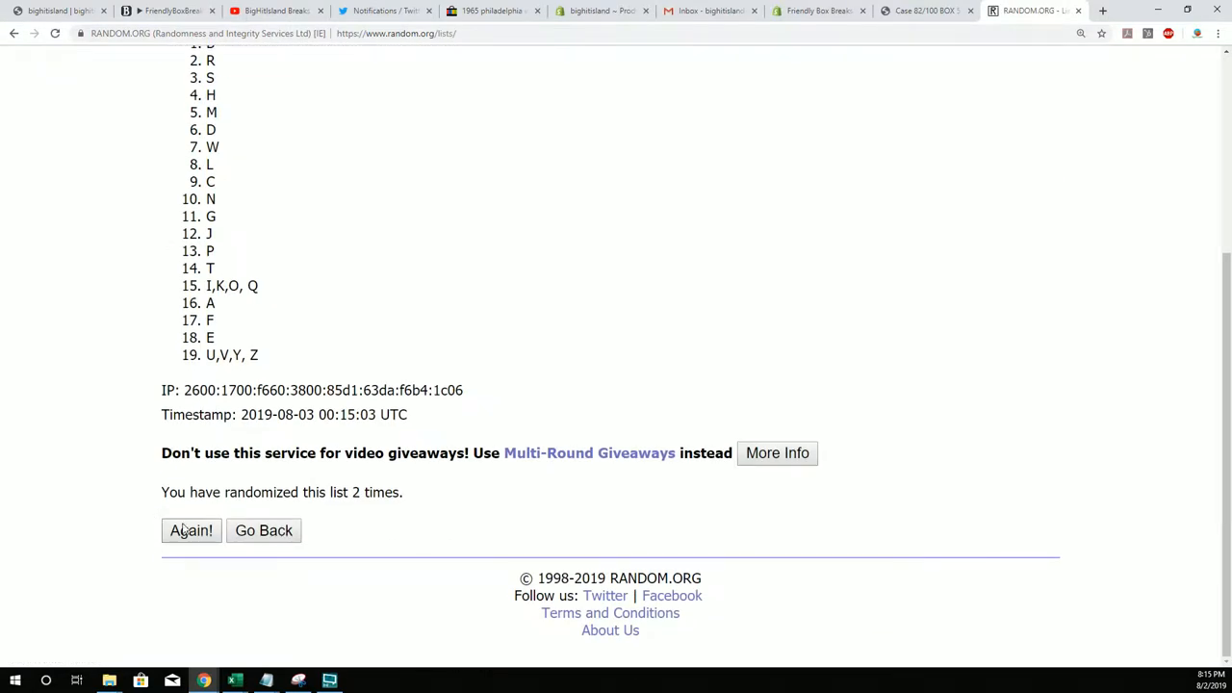
left_click(191, 532)
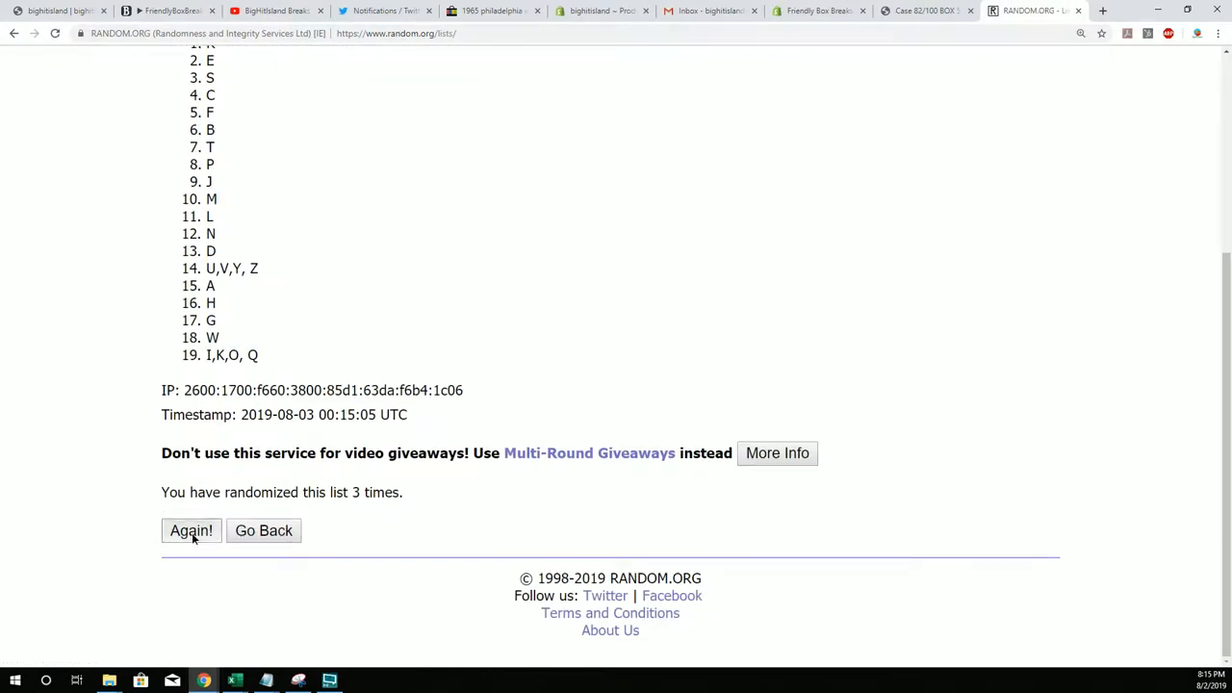
left_click(191, 531)
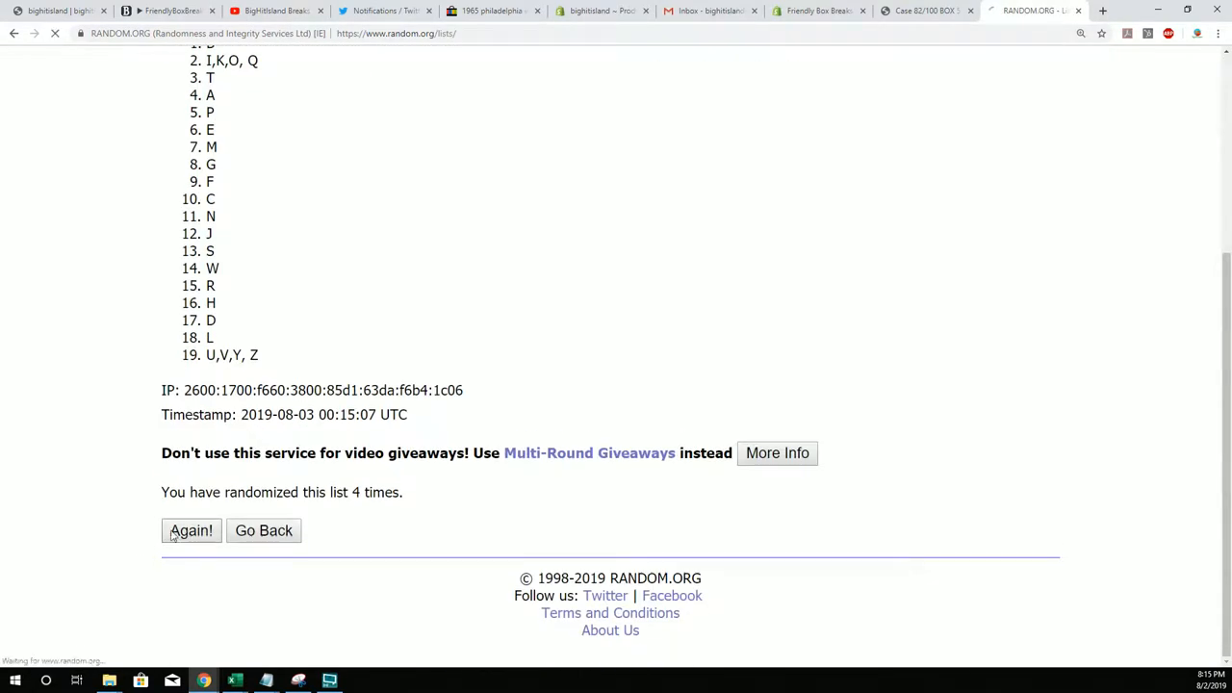
left_click(191, 531)
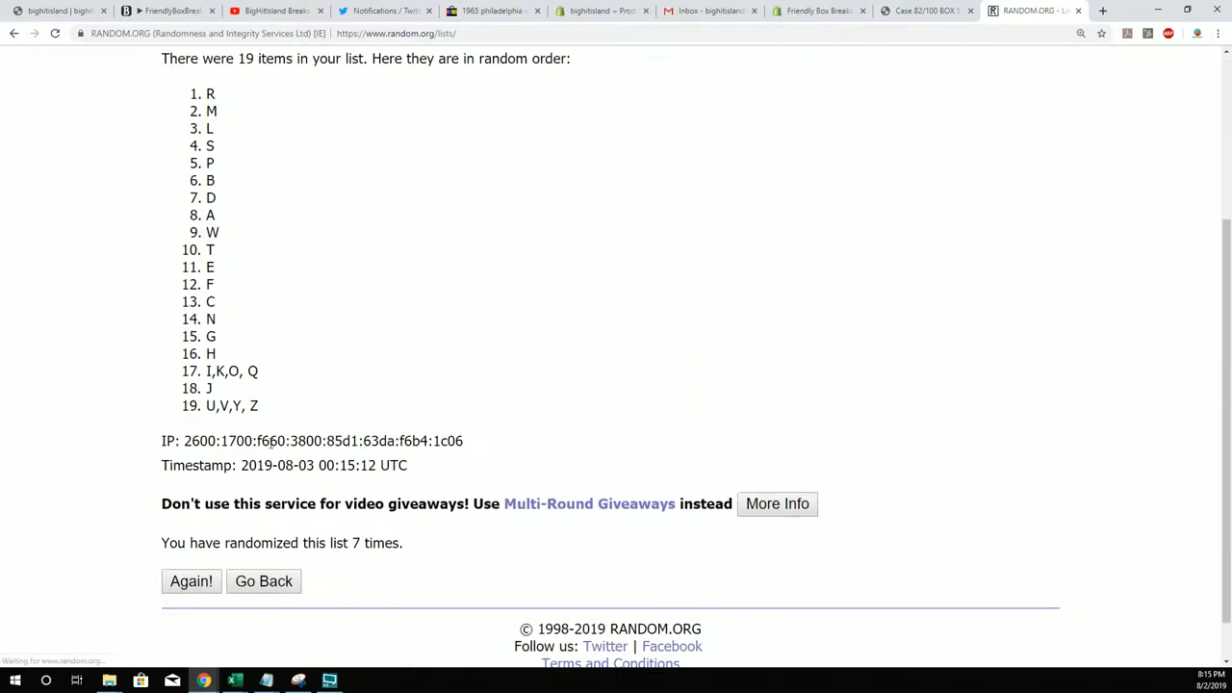
left_click_drag(210, 92, 231, 404)
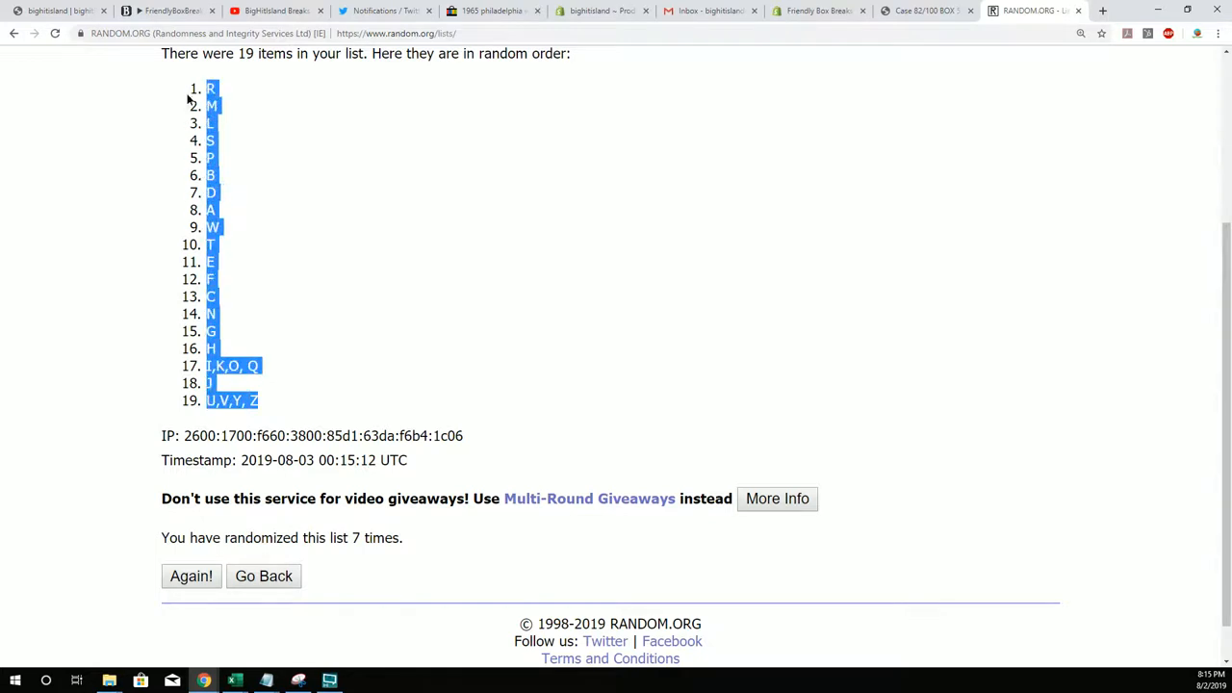
mouse_move(29, 127)
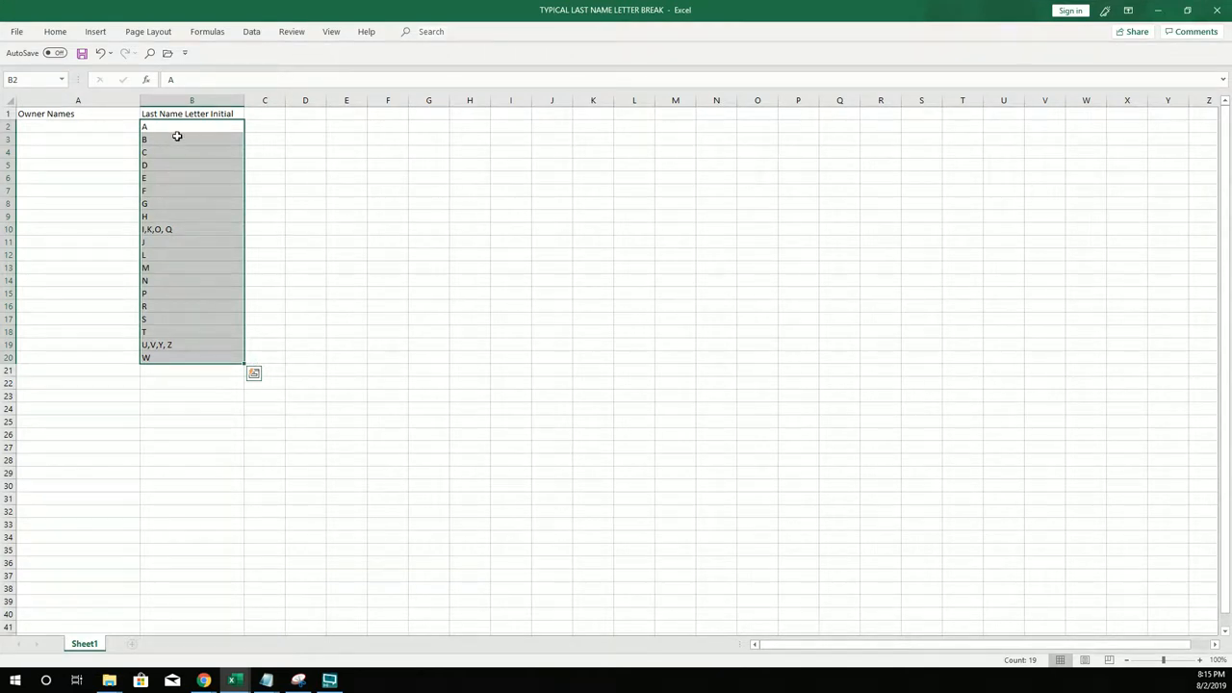
Step: Bring up paste options for the letters pasted into column B under the header
right_click(177, 137)
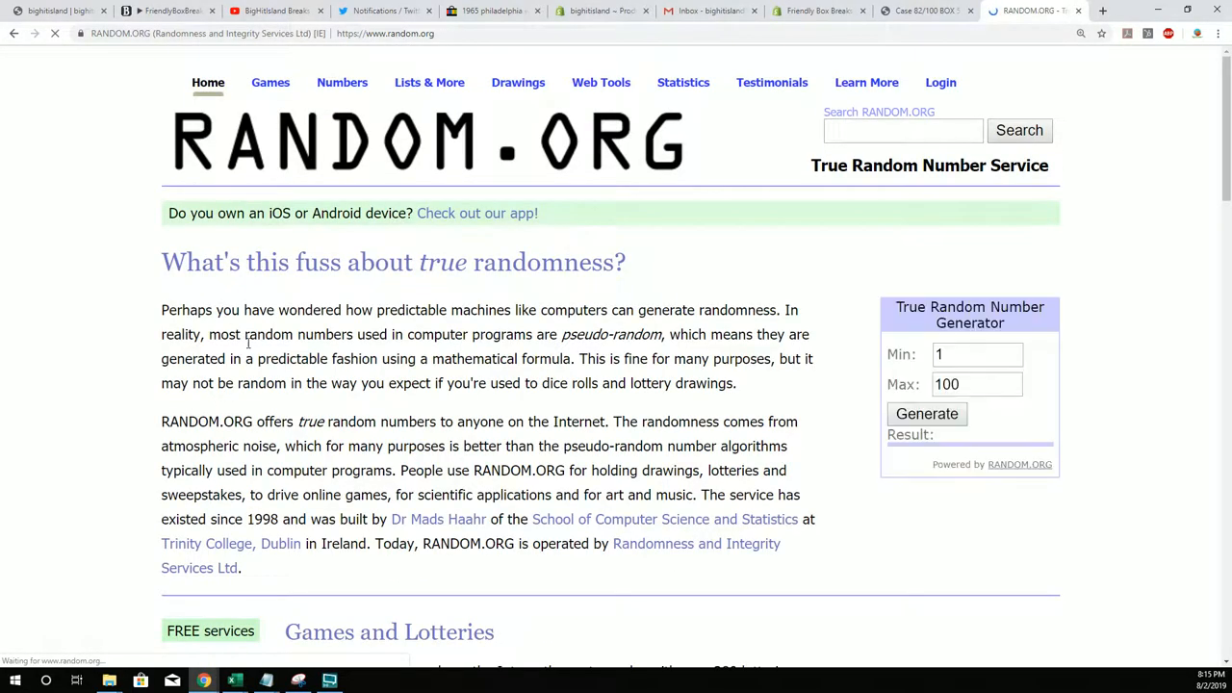
Step: Reach the List Randomizer tool from the Lists and Strings section
scroll("down", 3)
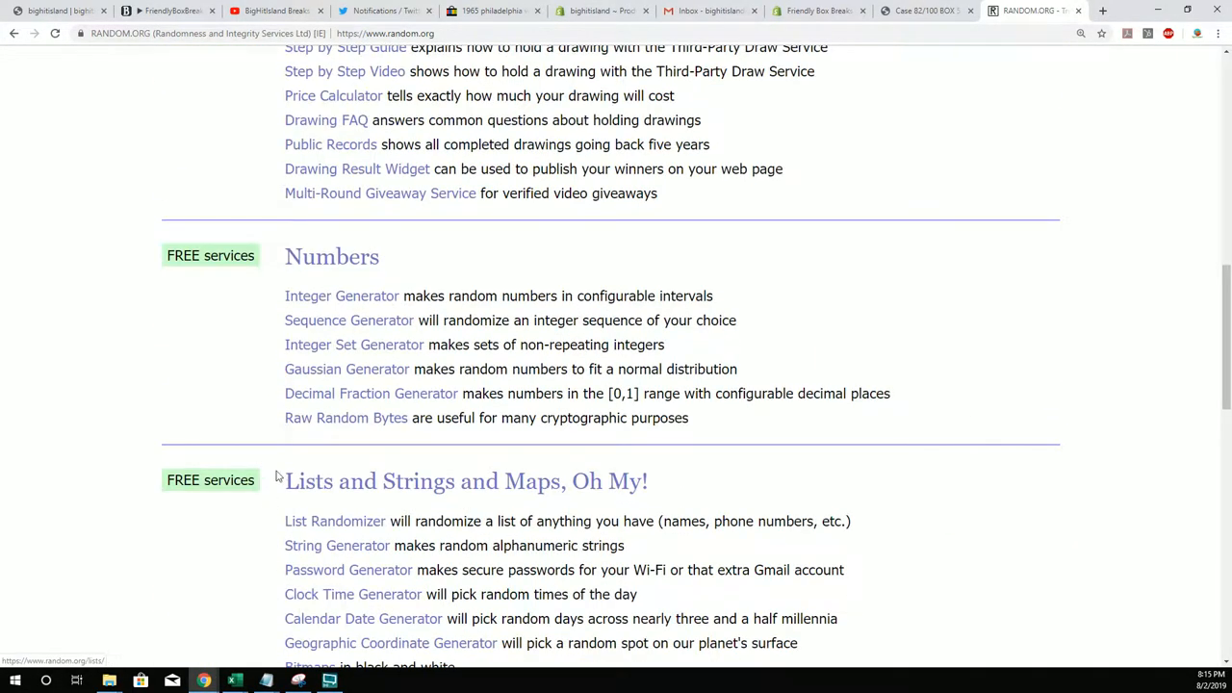
left_click(335, 520)
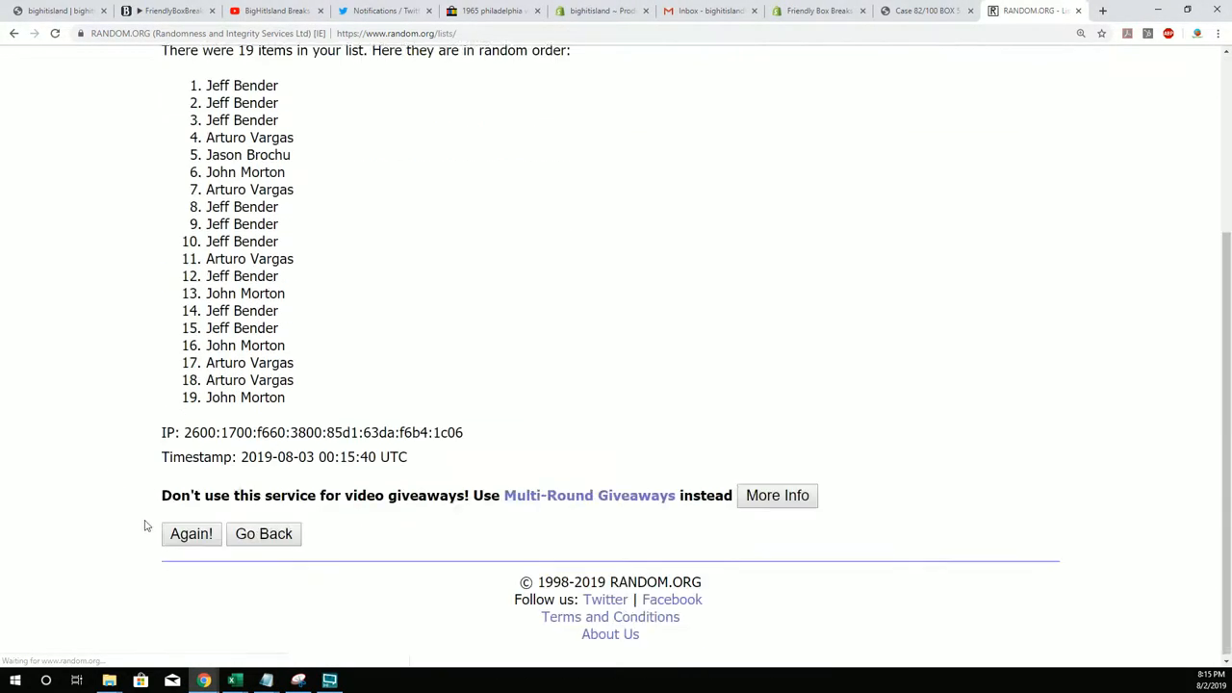
Step: Shuffle the entered owner names five more times
left_click(191, 534)
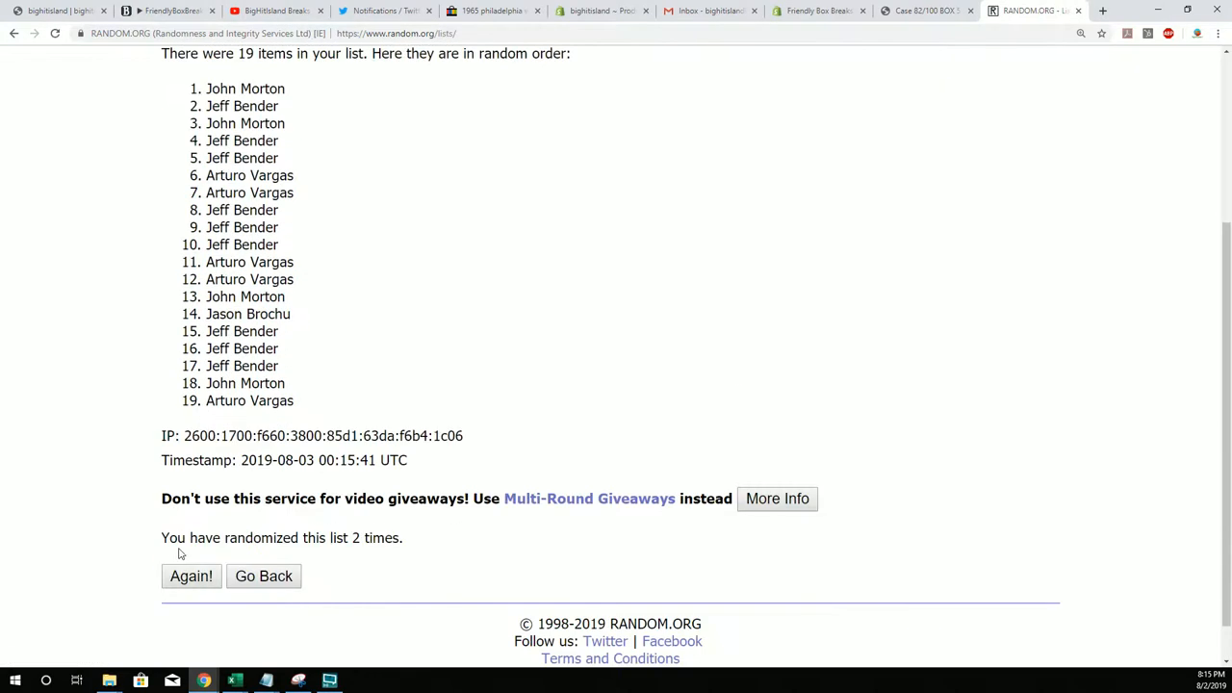
left_click(191, 575)
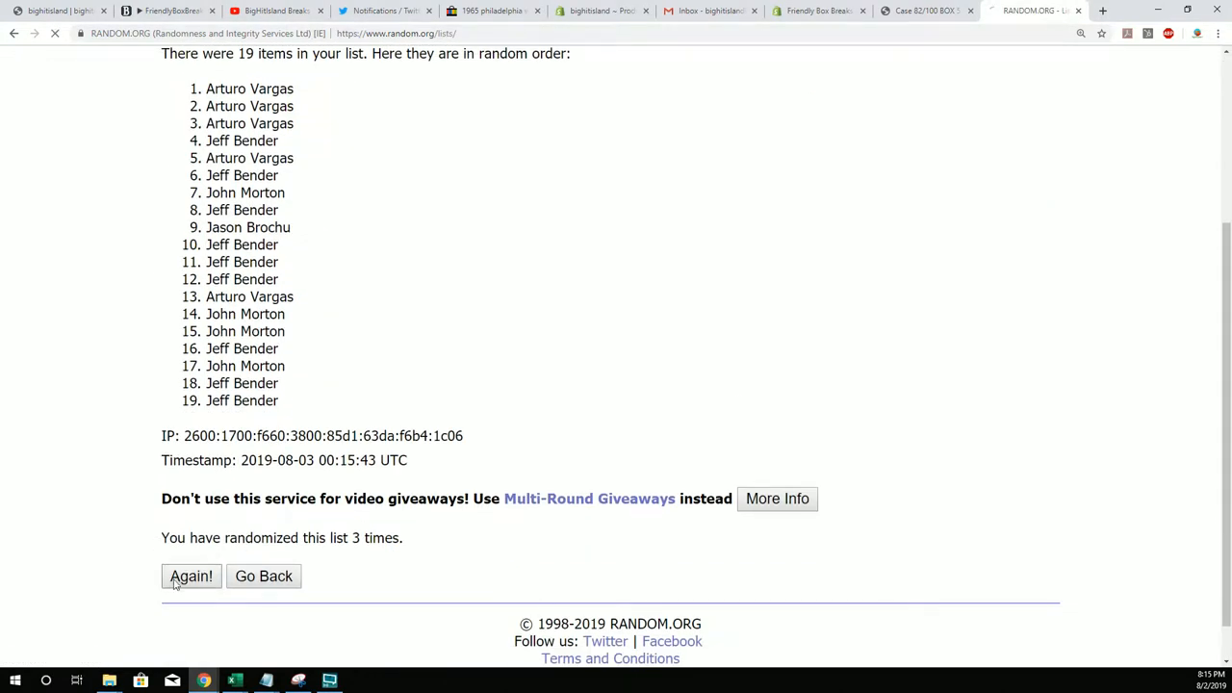
left_click(190, 576)
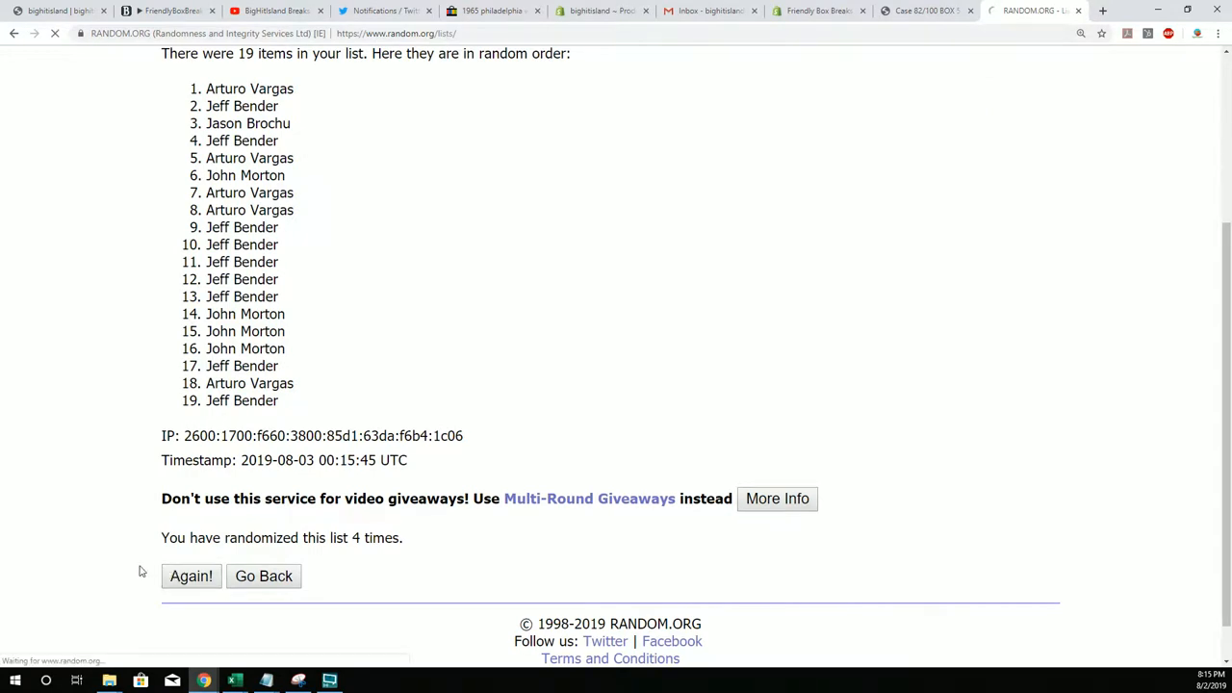
left_click(190, 575)
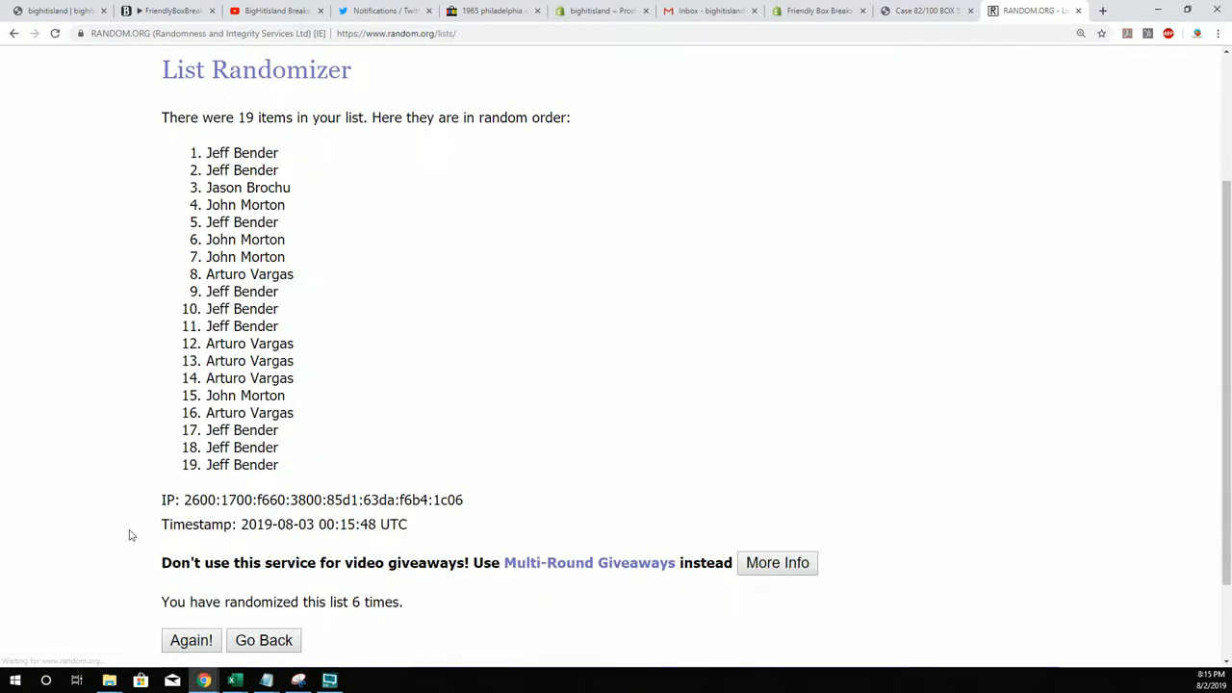
left_click(191, 639)
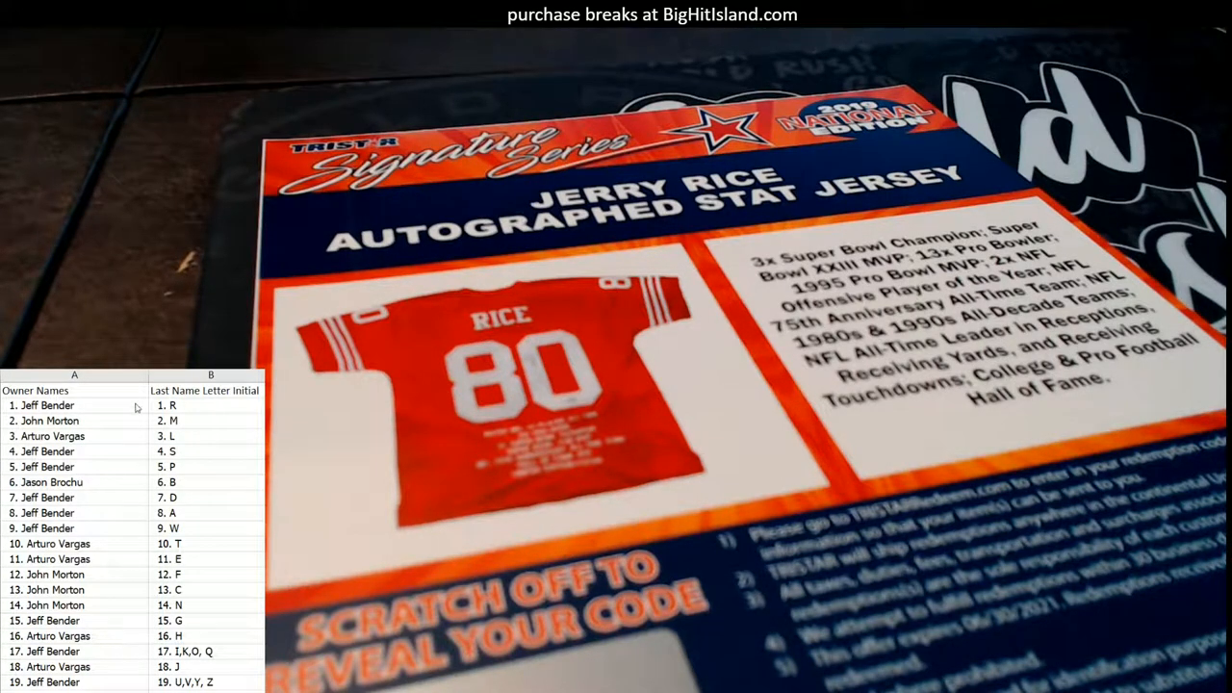
left_click(73, 405)
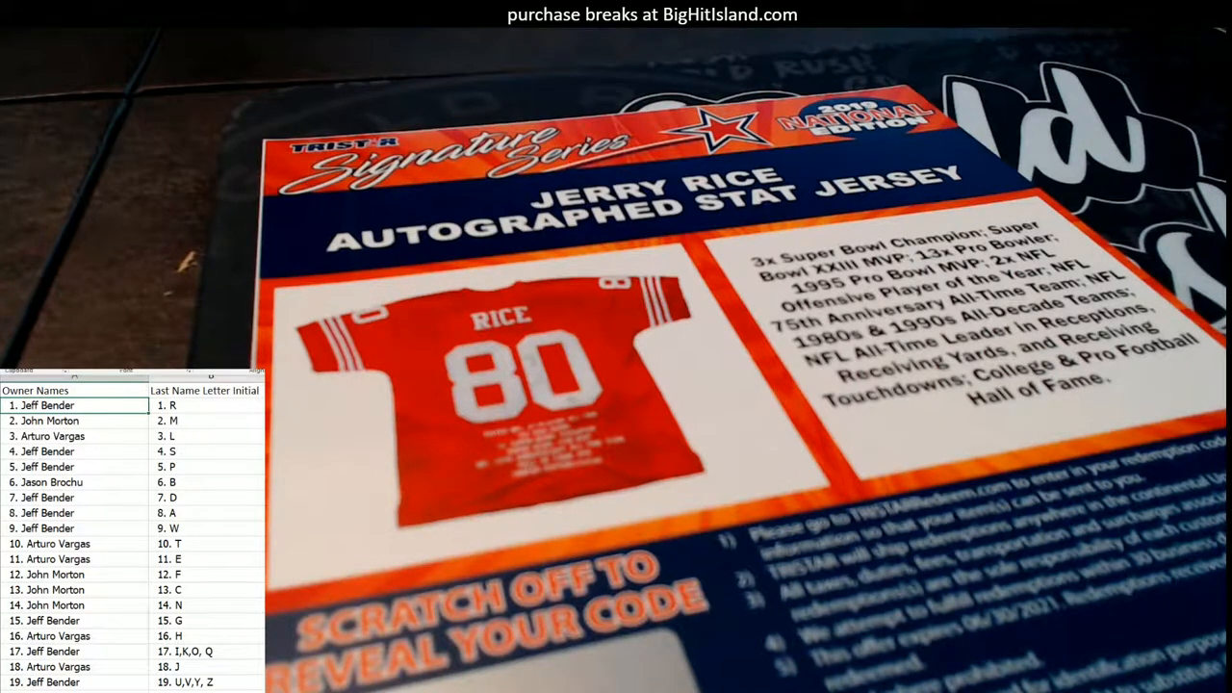
left_click(67, 404)
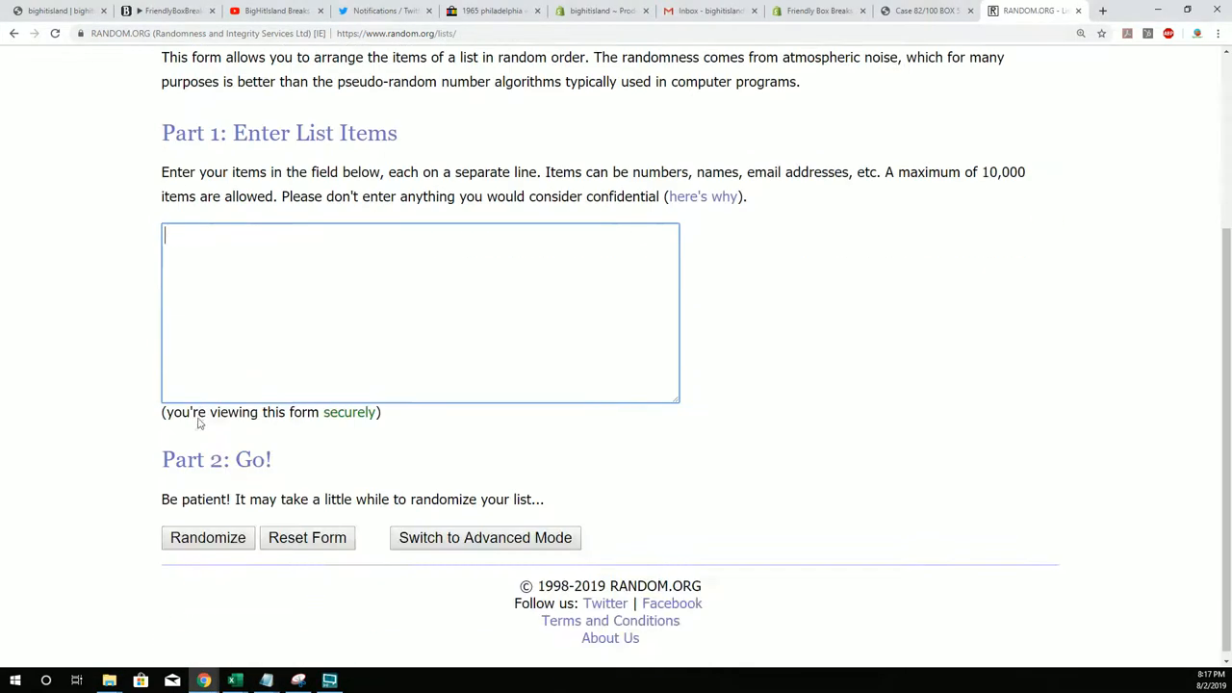
type("John Morton")
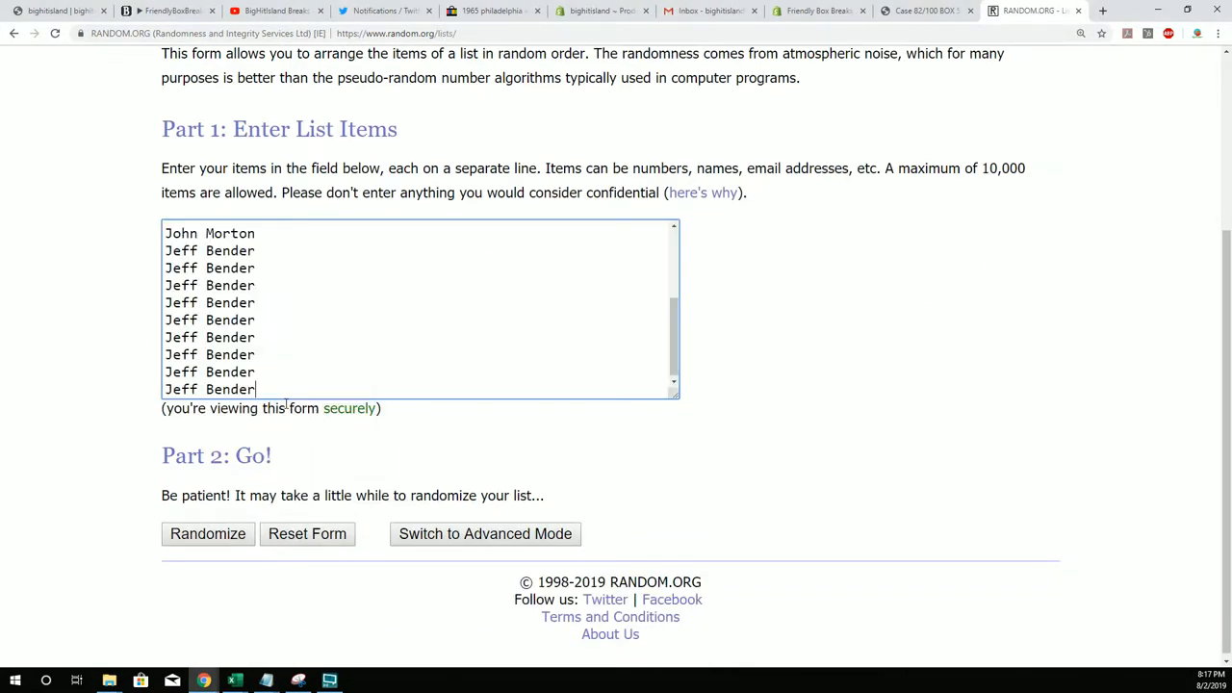
left_click(208, 533)
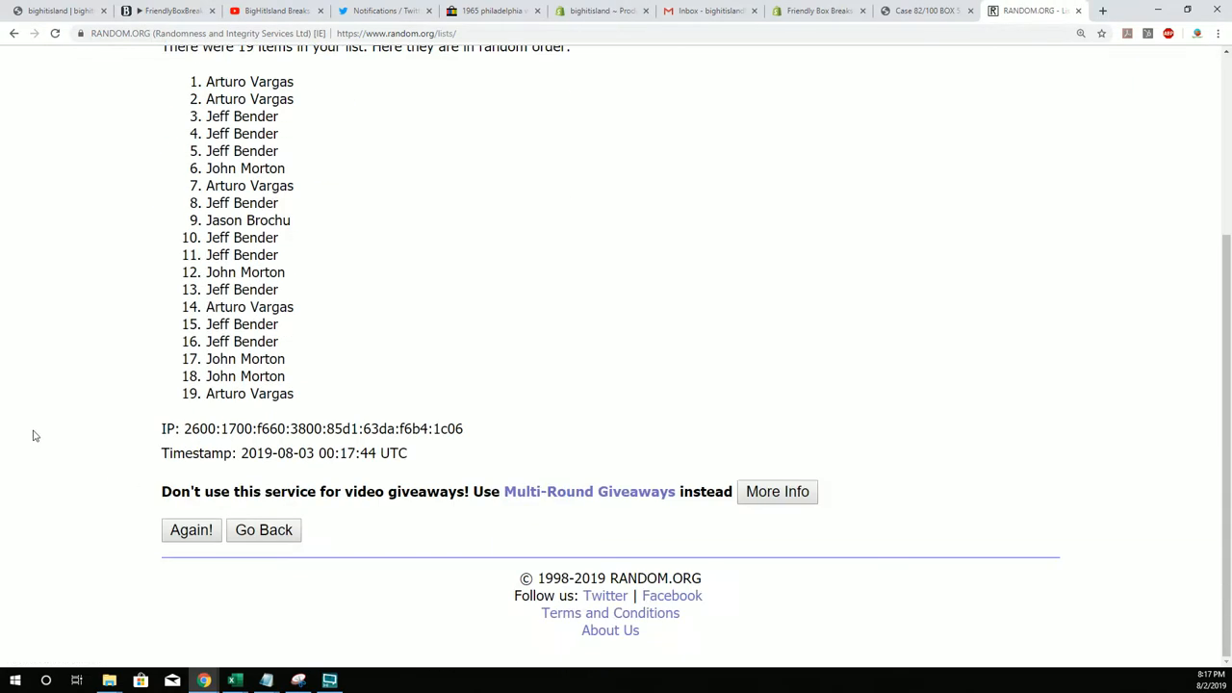
left_click(190, 529)
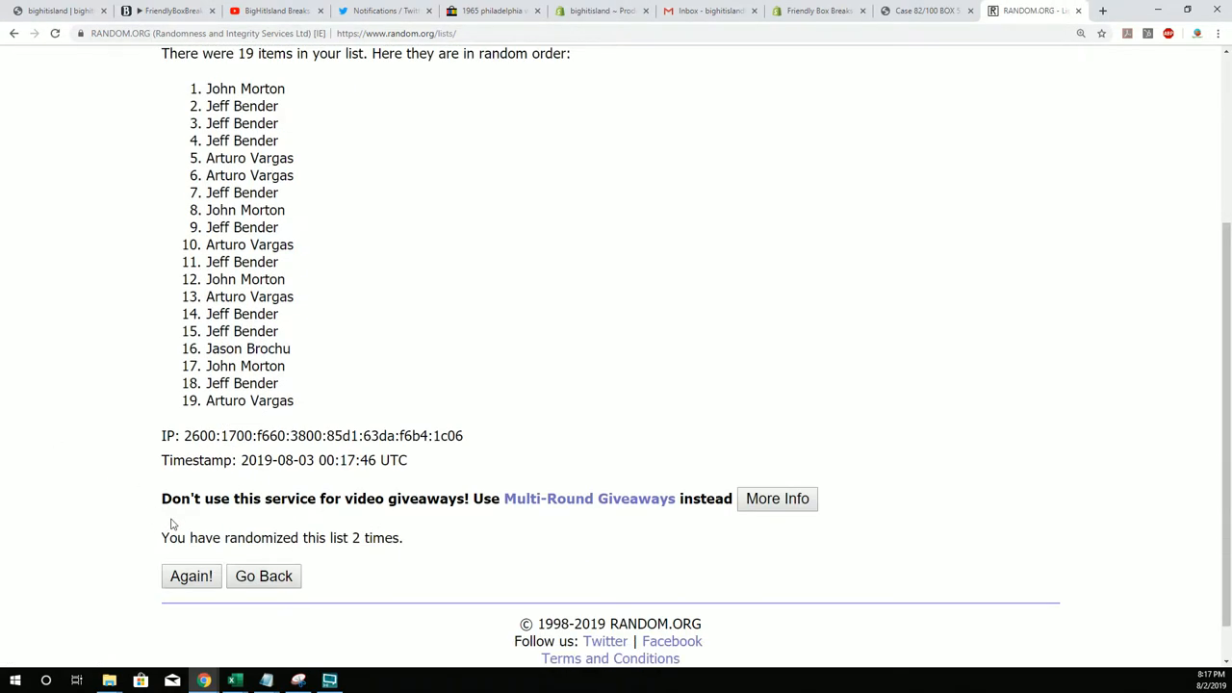
left_click(191, 576)
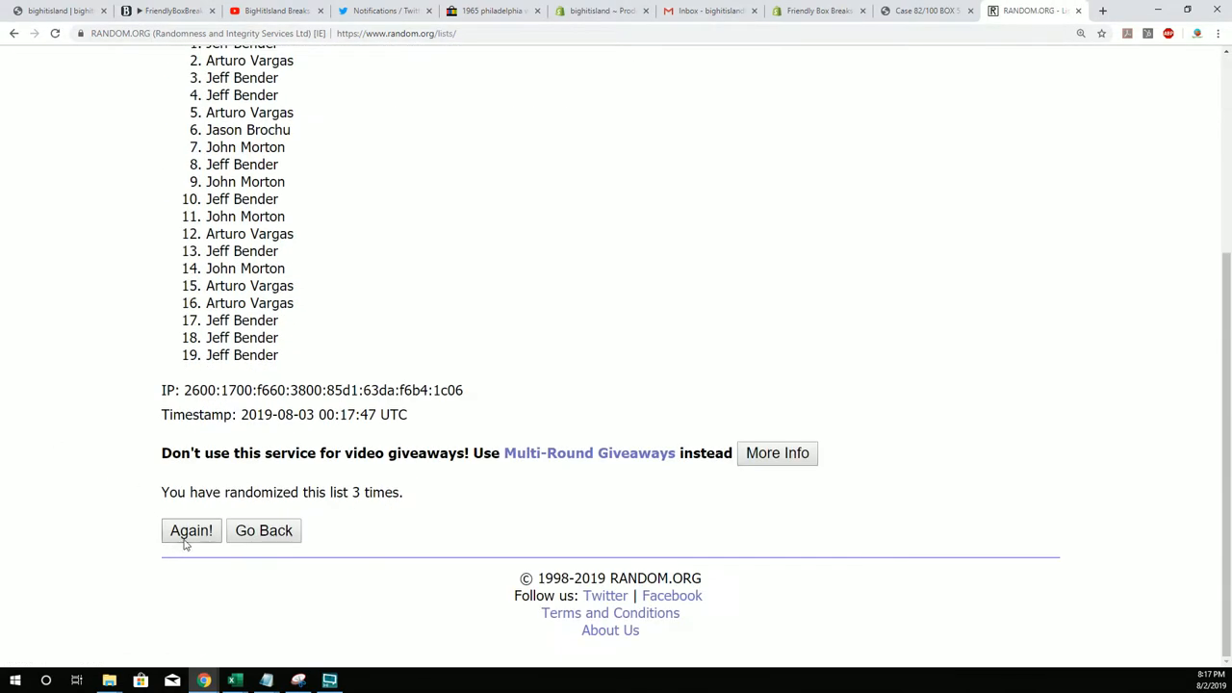
left_click(191, 531)
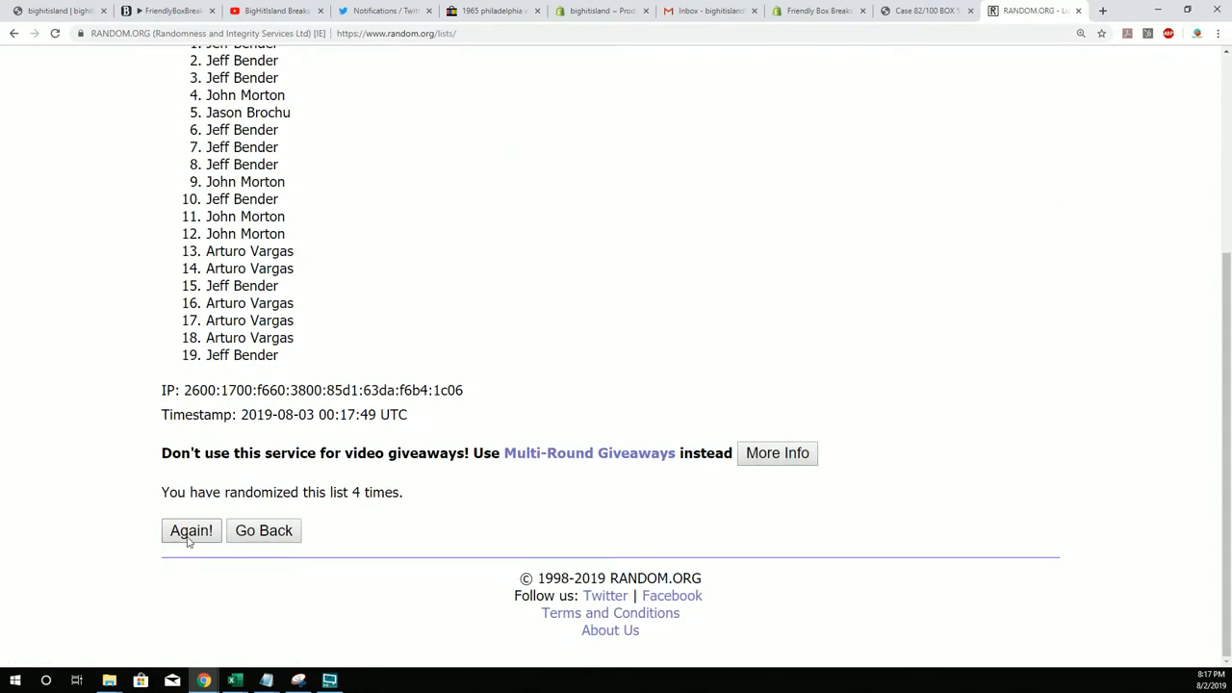
left_click(191, 531)
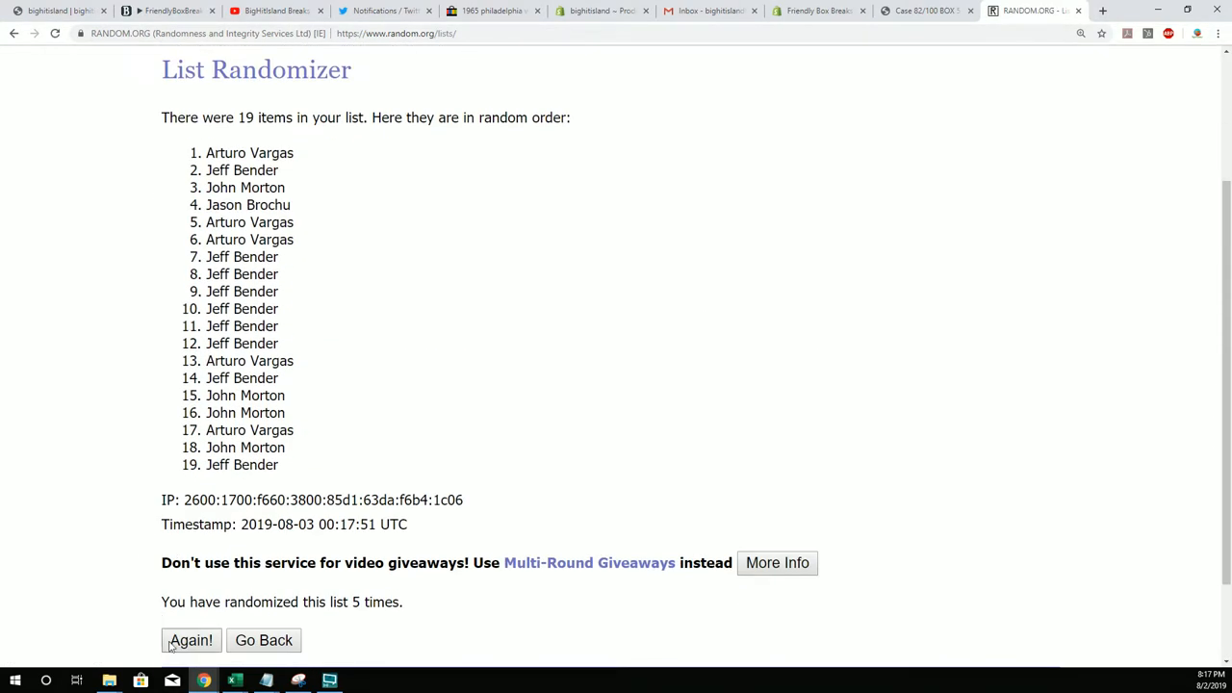
left_click(189, 639)
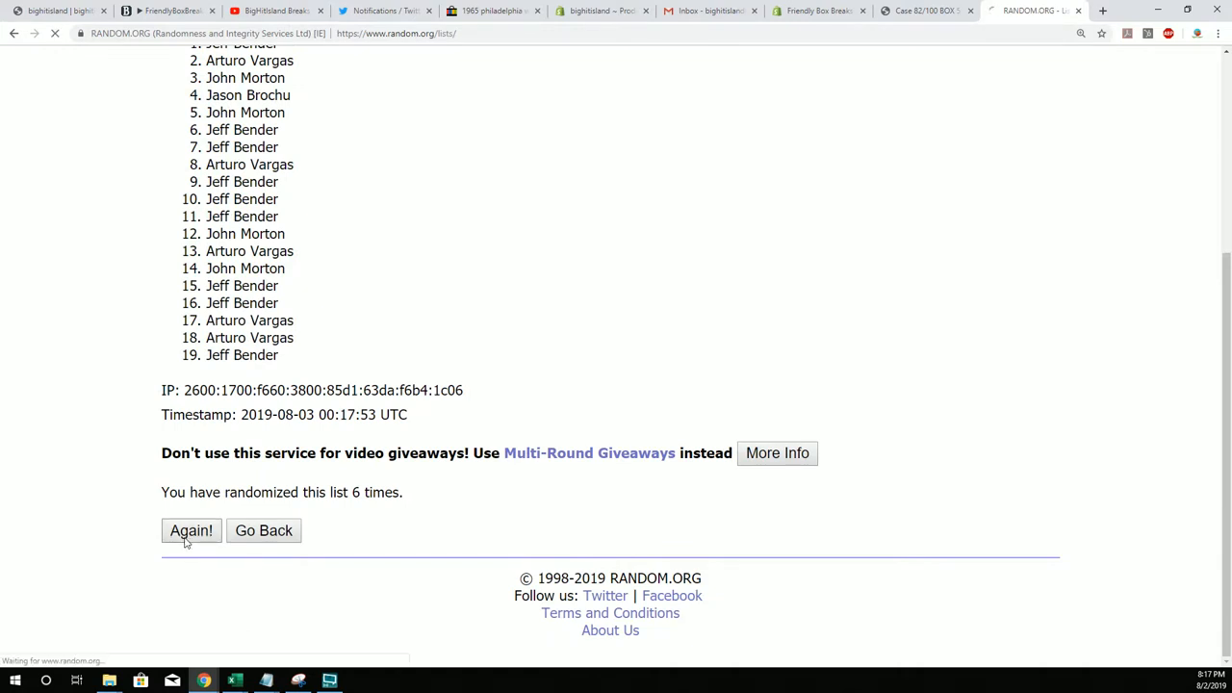
left_click(190, 531)
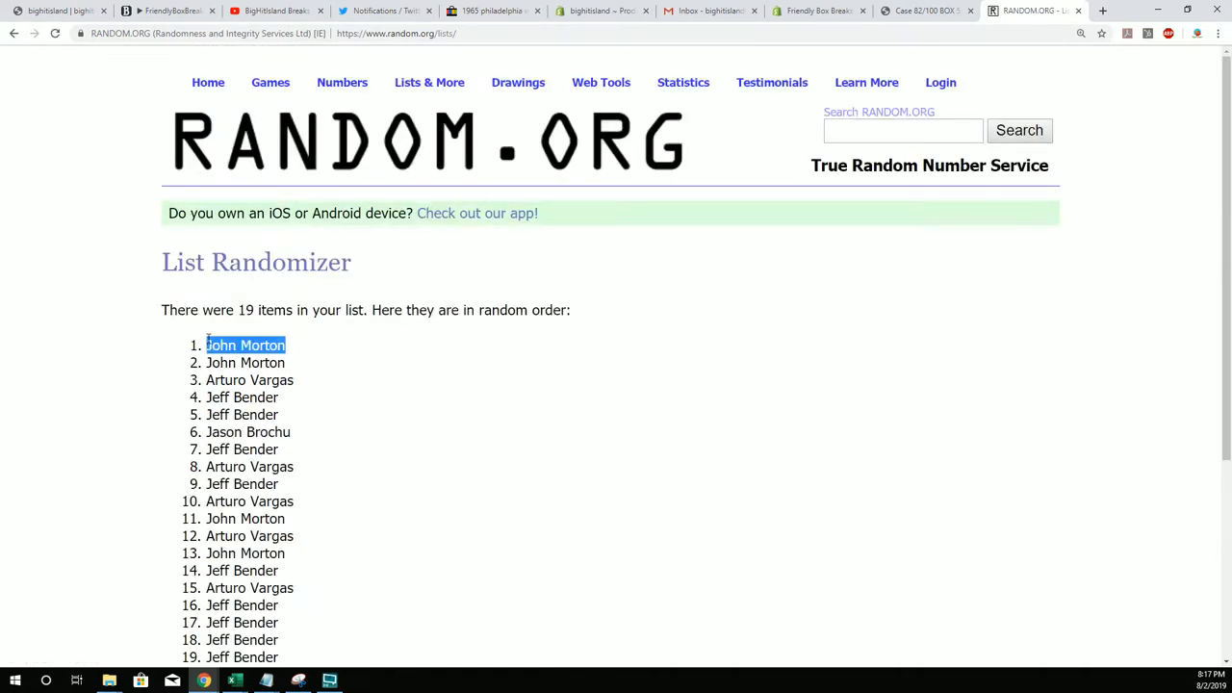
scroll("down", 3)
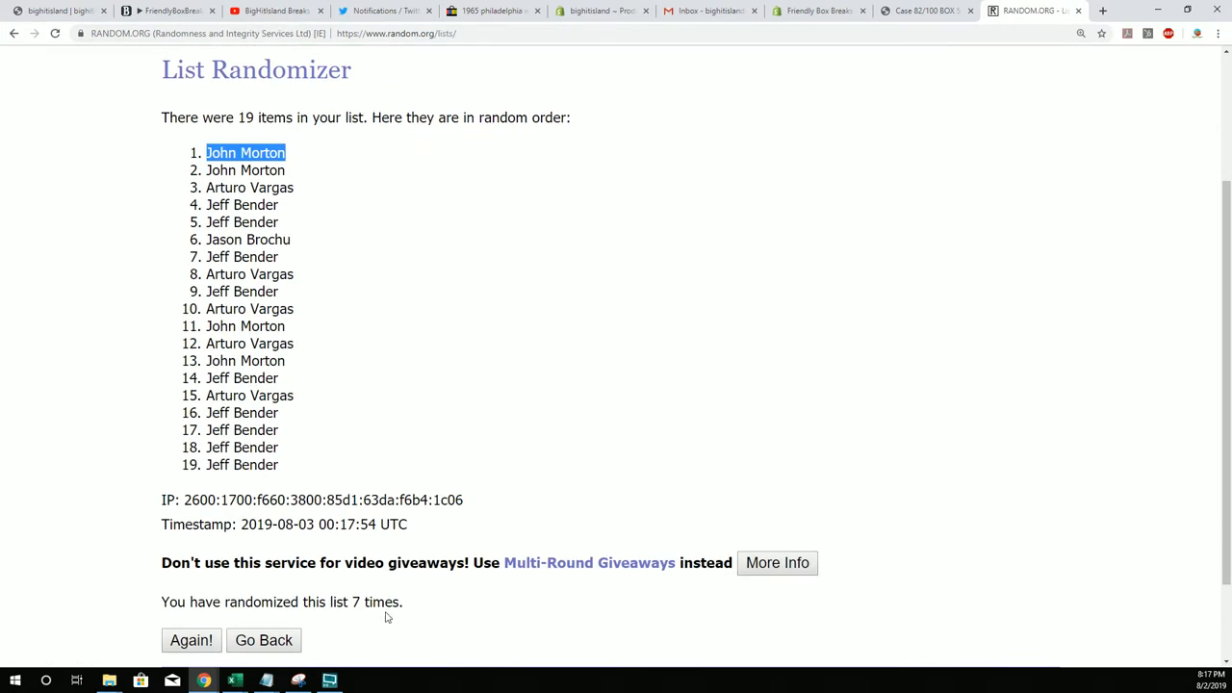